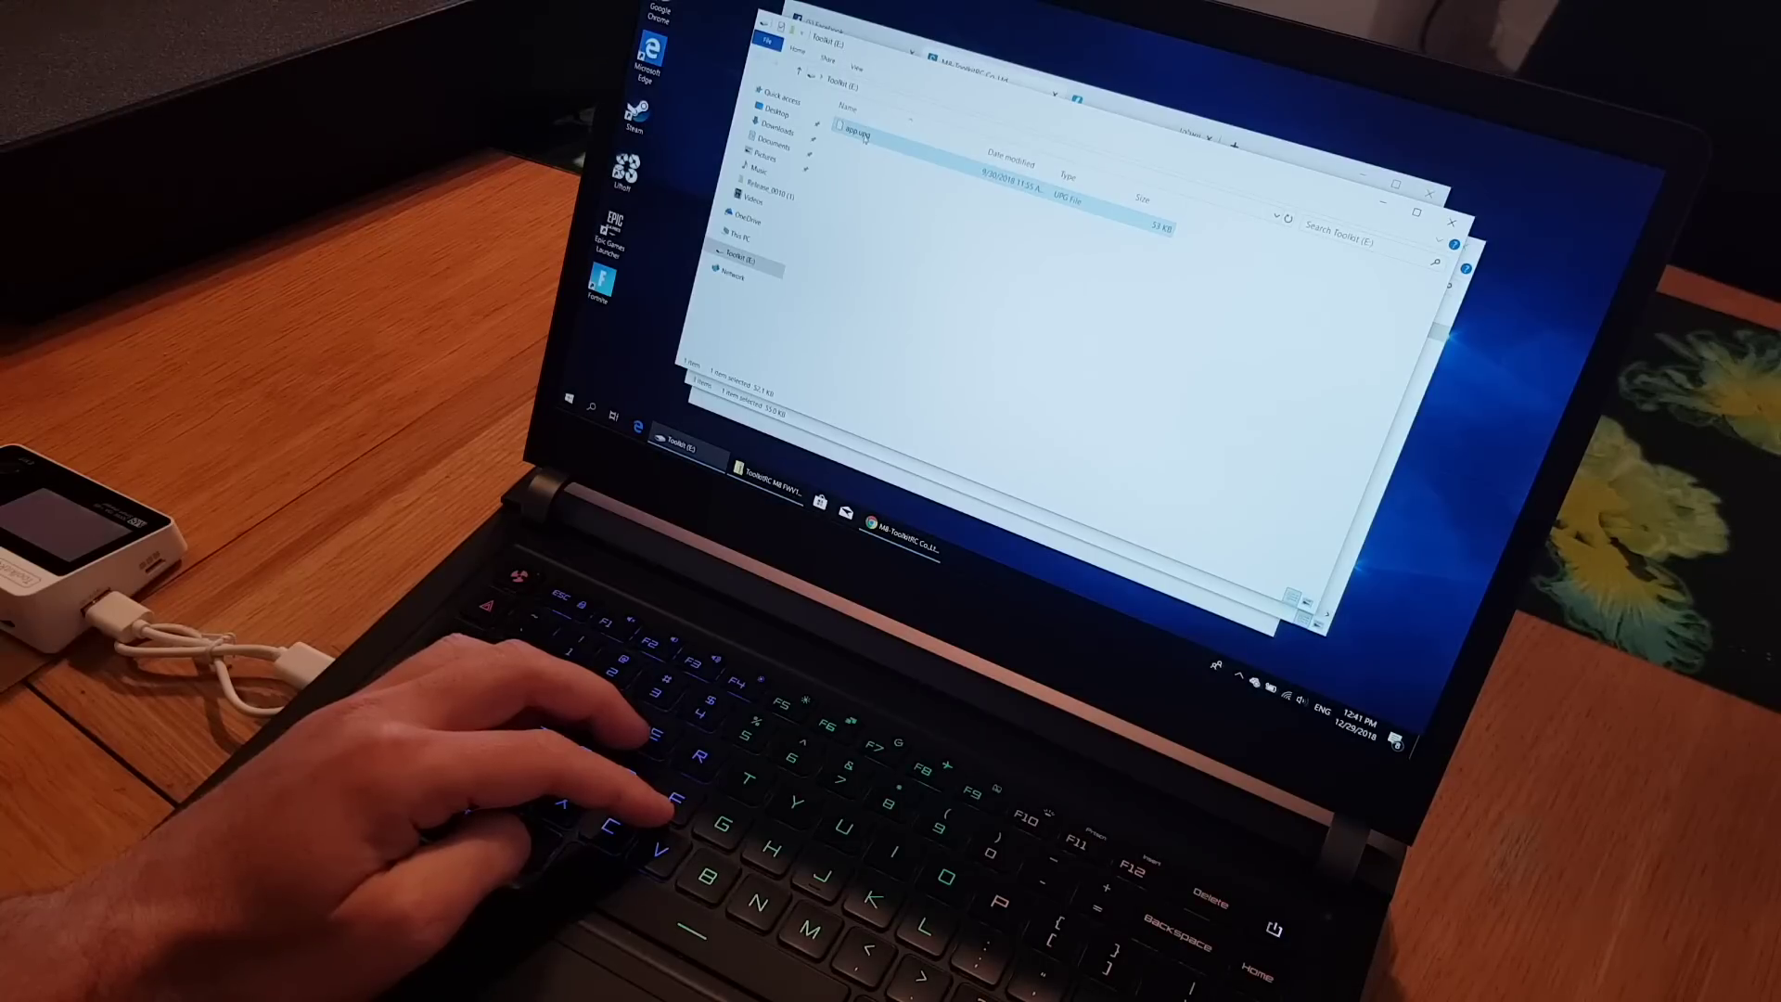
Open the context menu for the old app.upg firmware file on the Toolkit (E:) drive.
{"action": "right_click", "coordinate": [855, 131]}
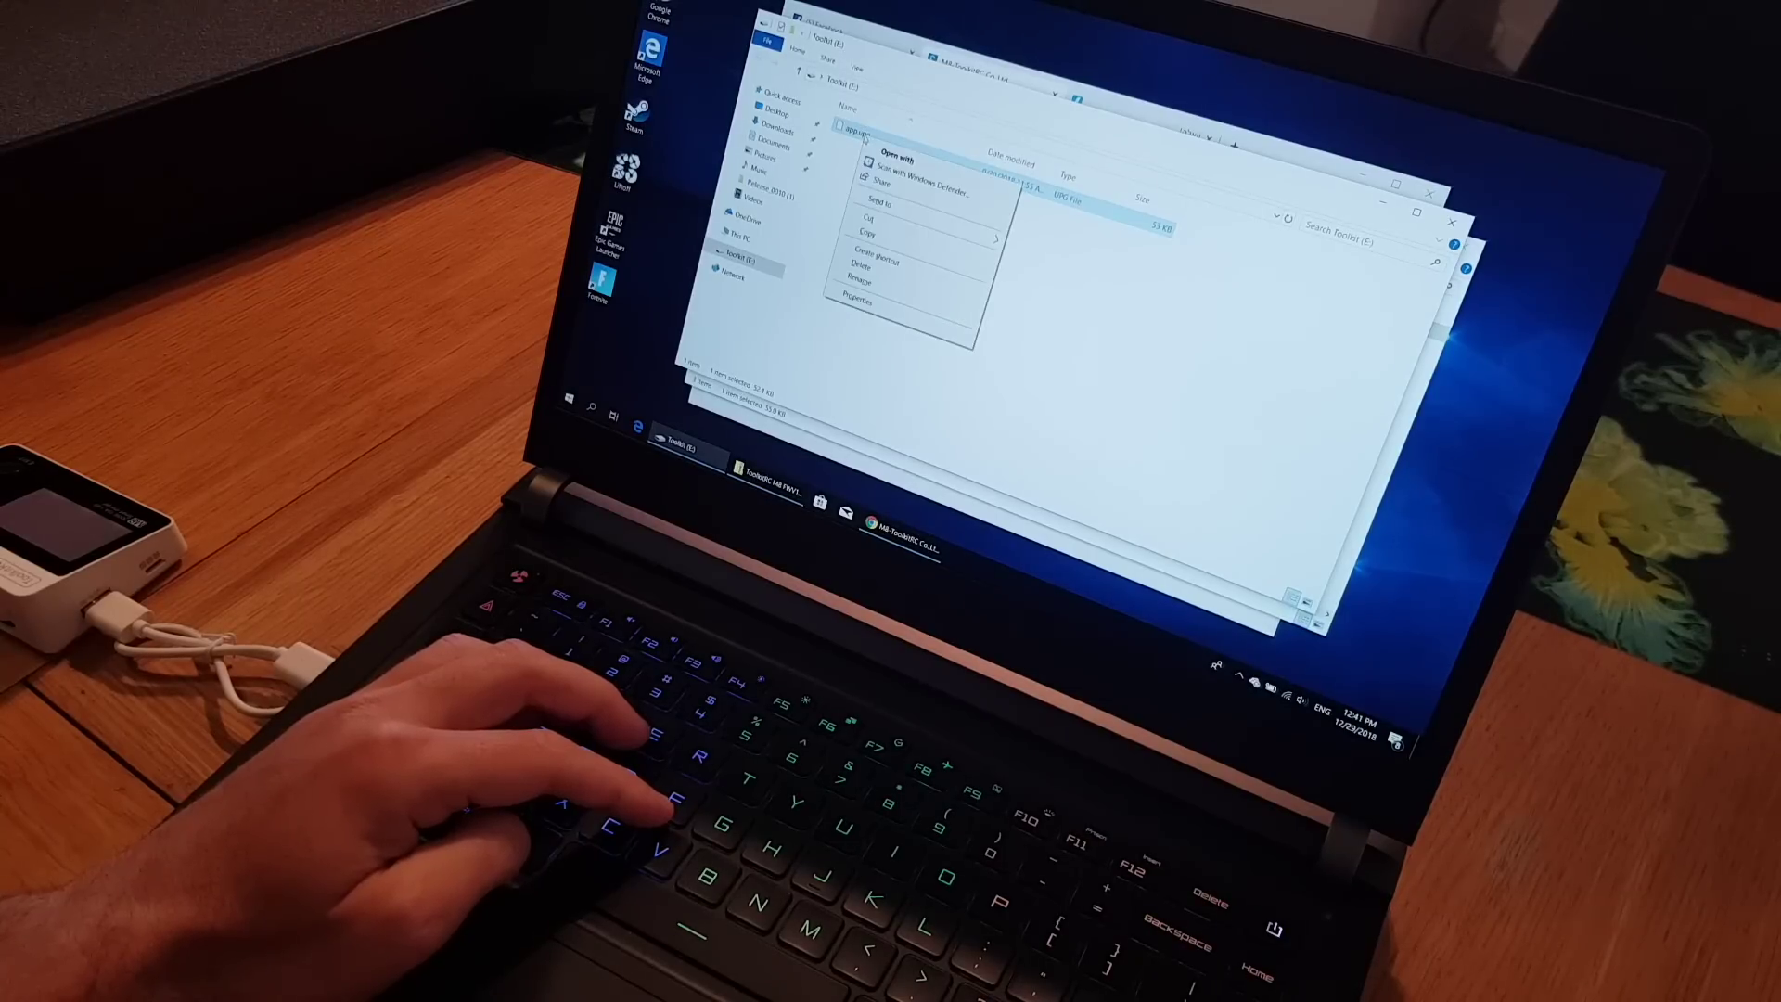